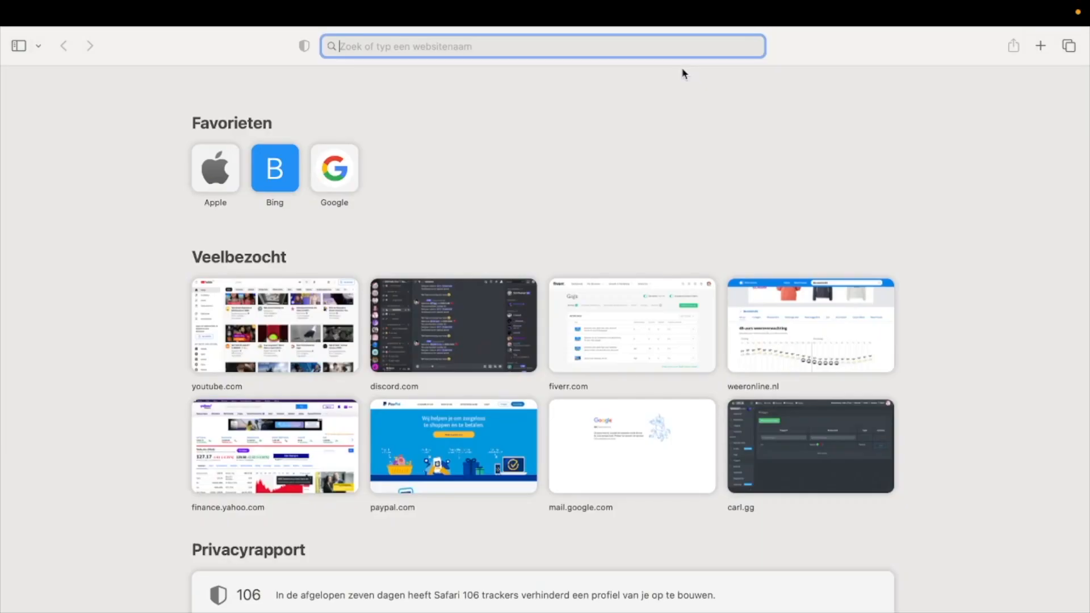
{"action": "mouse_move", "coordinate": [564, 75]}
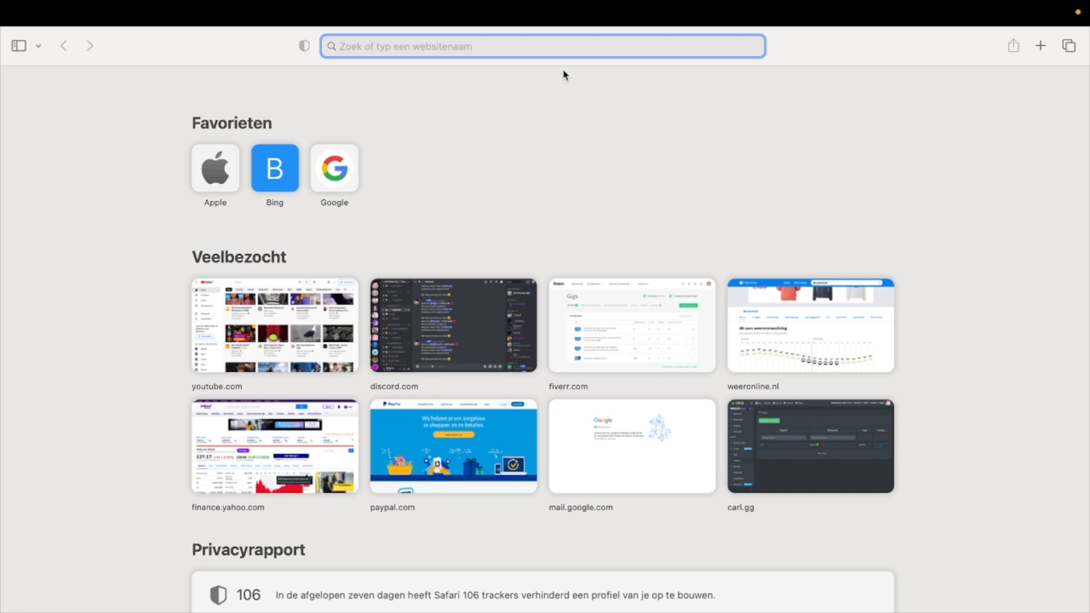
- Search 'discord developer portal' in Safari and open the Discord Developer Documentation intro result
{"action": "type", "text": "discord developer portal"}
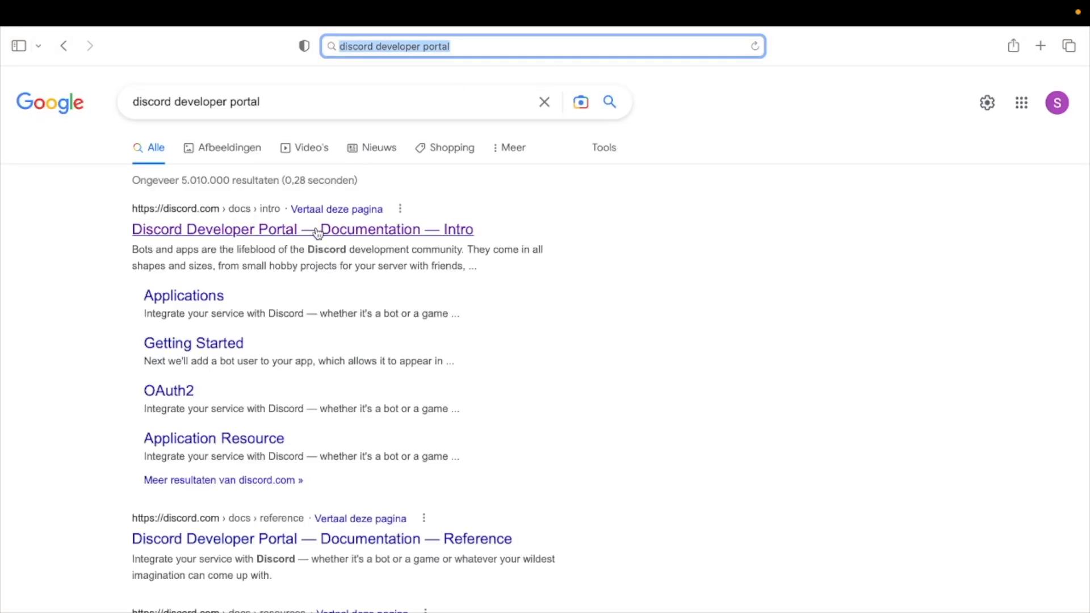
{"action": "left_click", "coordinate": [302, 229]}
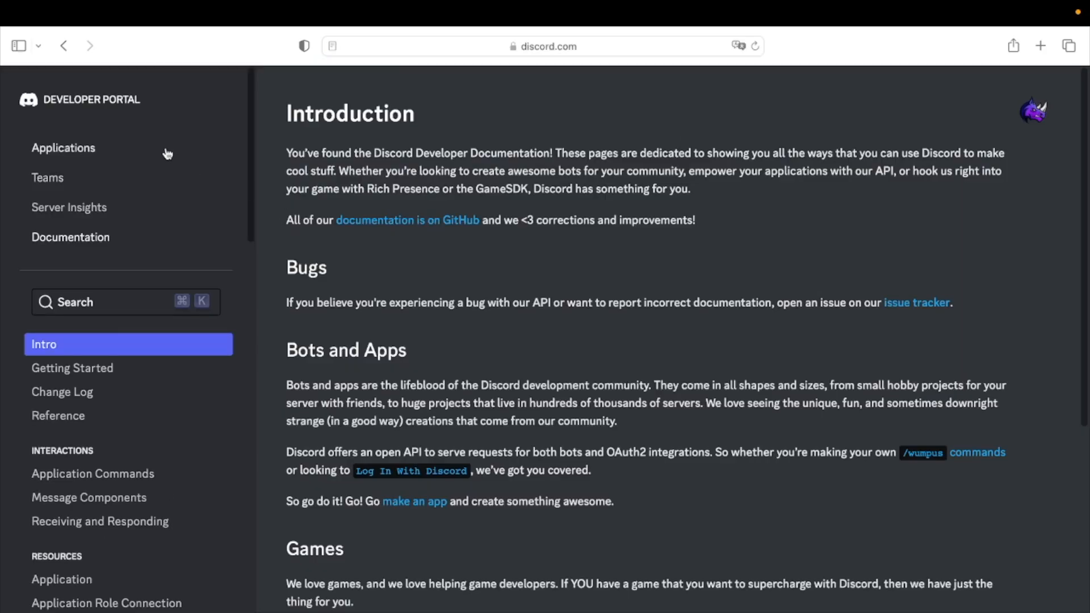
- From Applications, create a new app named 'Active Developer Badge', accepting the developer terms
{"action": "left_click", "coordinate": [63, 147]}
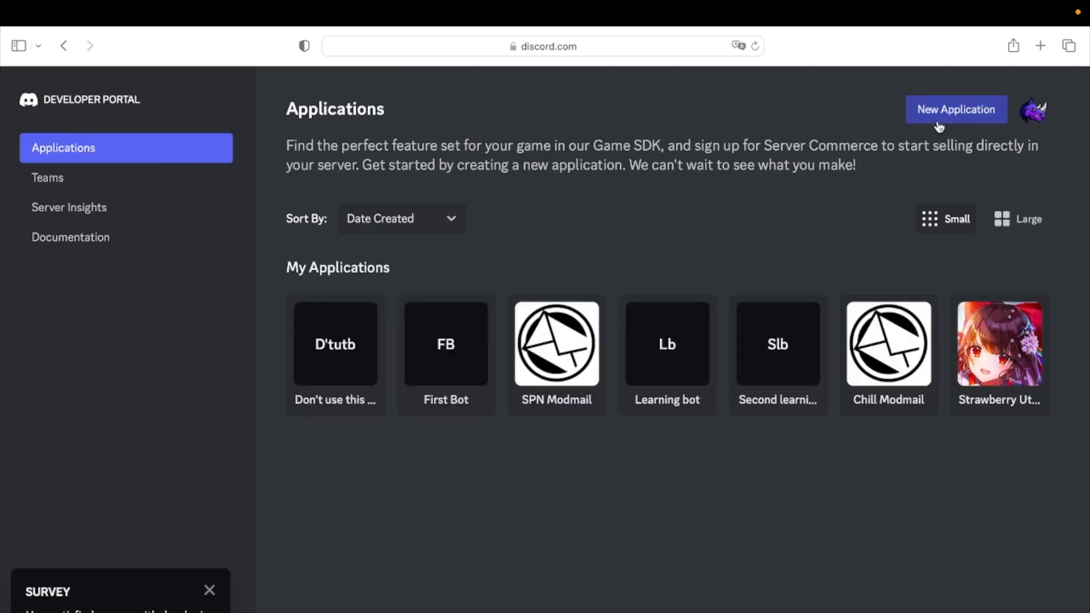
{"action": "left_click", "coordinate": [956, 109]}
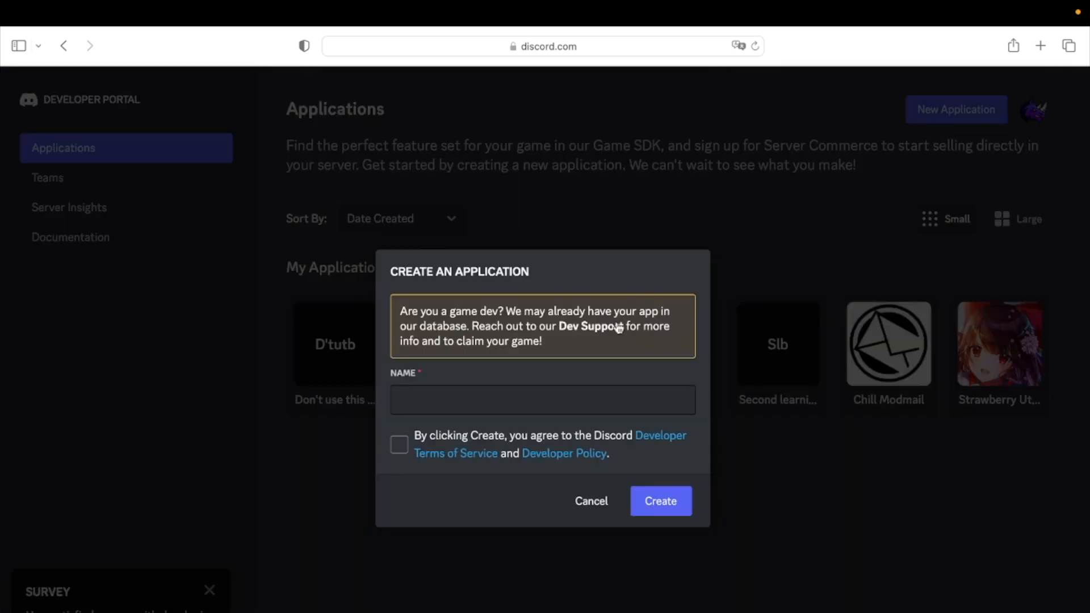
{"action": "left_click", "coordinate": [399, 444]}
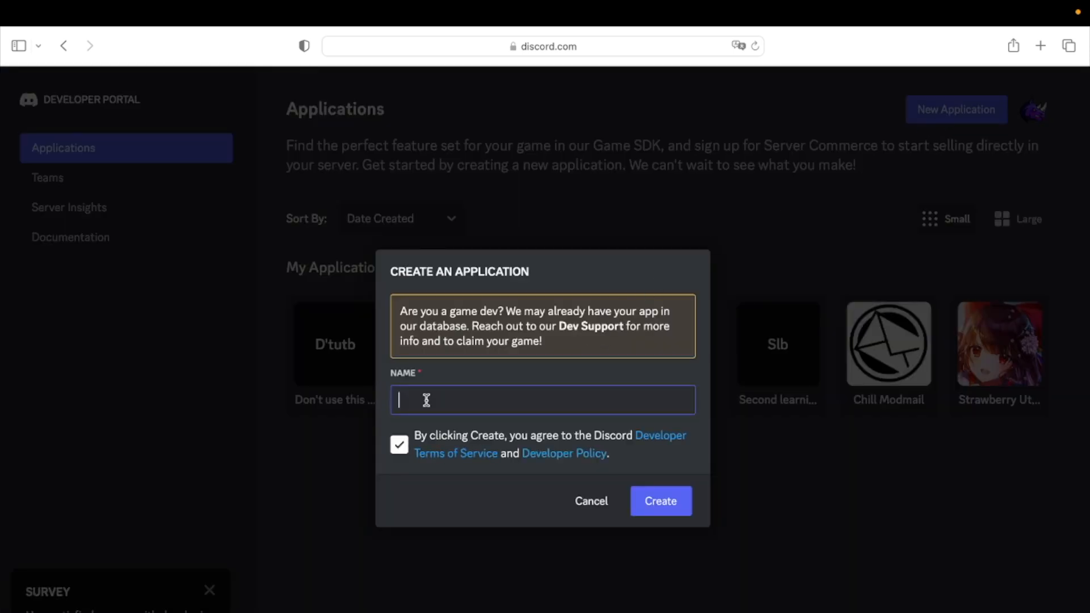
{"action": "type", "text": "Active De"}
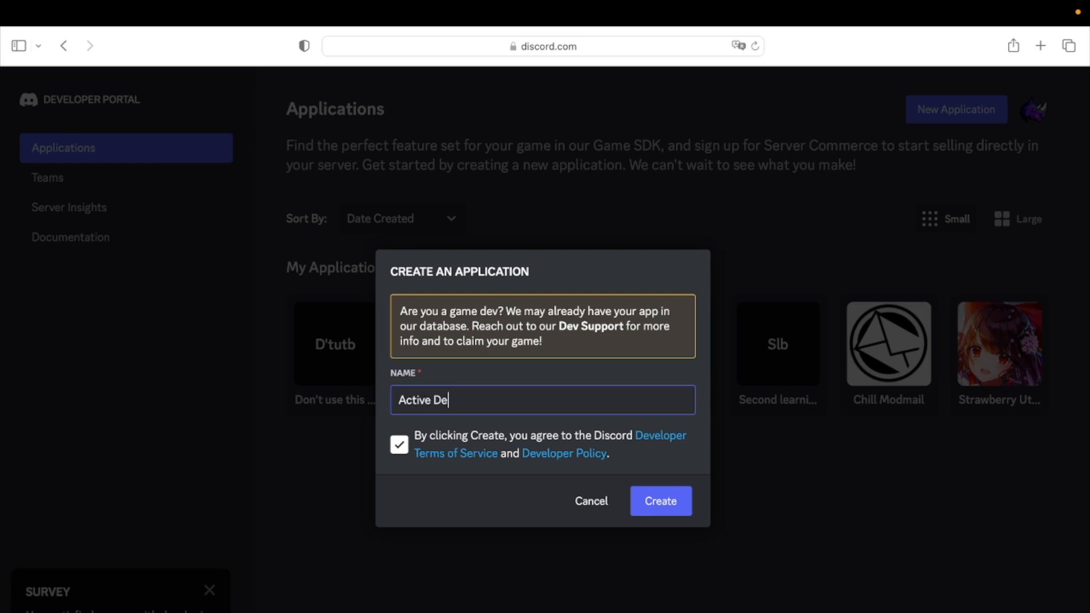
{"action": "type", "text": "veloper Badge"}
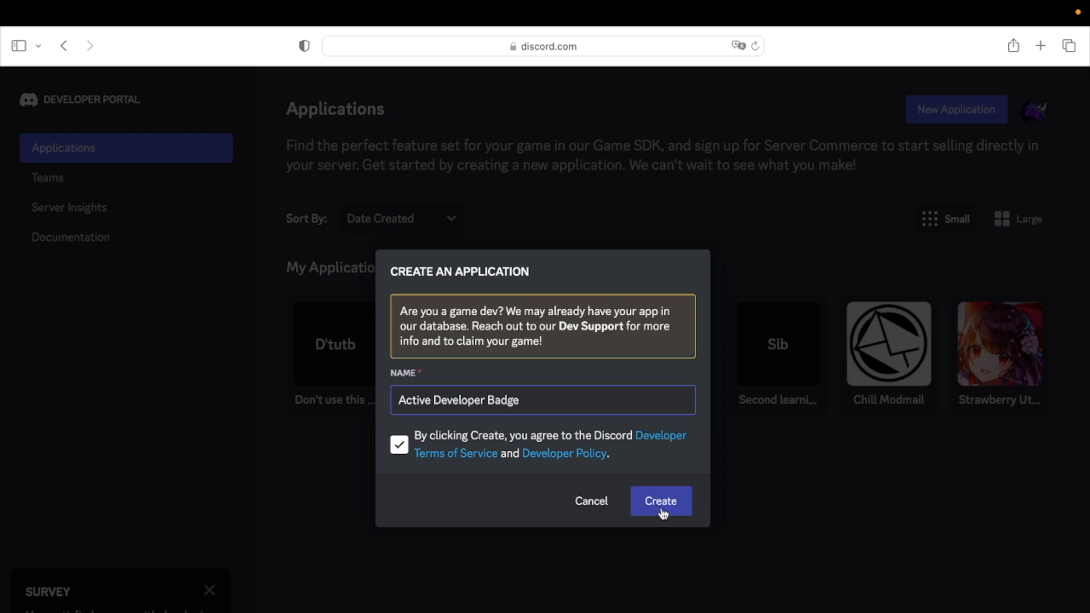
{"action": "left_click", "coordinate": [660, 501]}
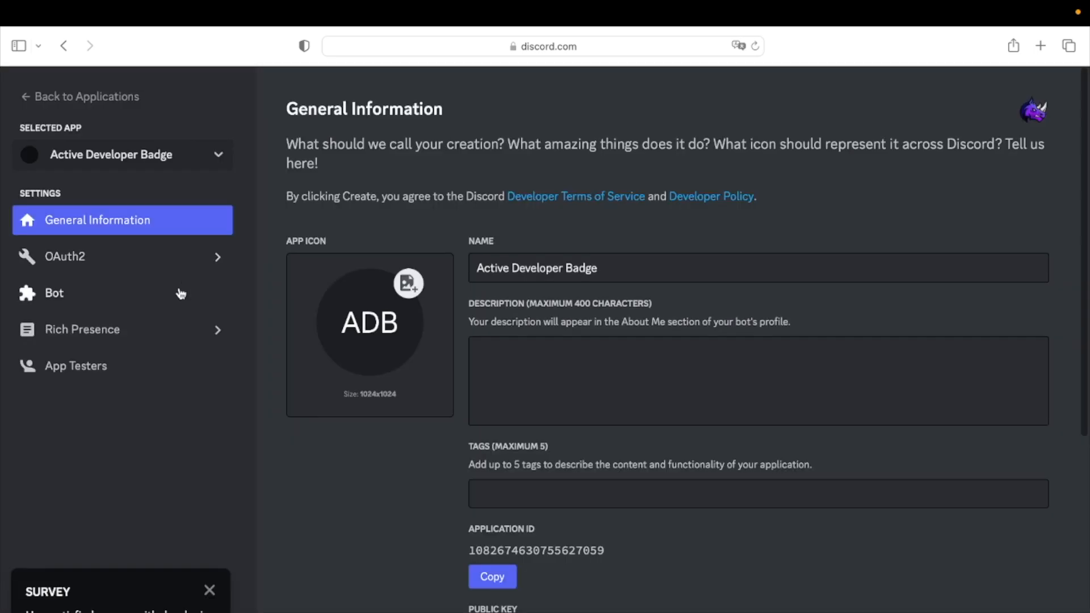
- Open the app's Bot settings and choose Add Bot
{"action": "left_click", "coordinate": [53, 293]}
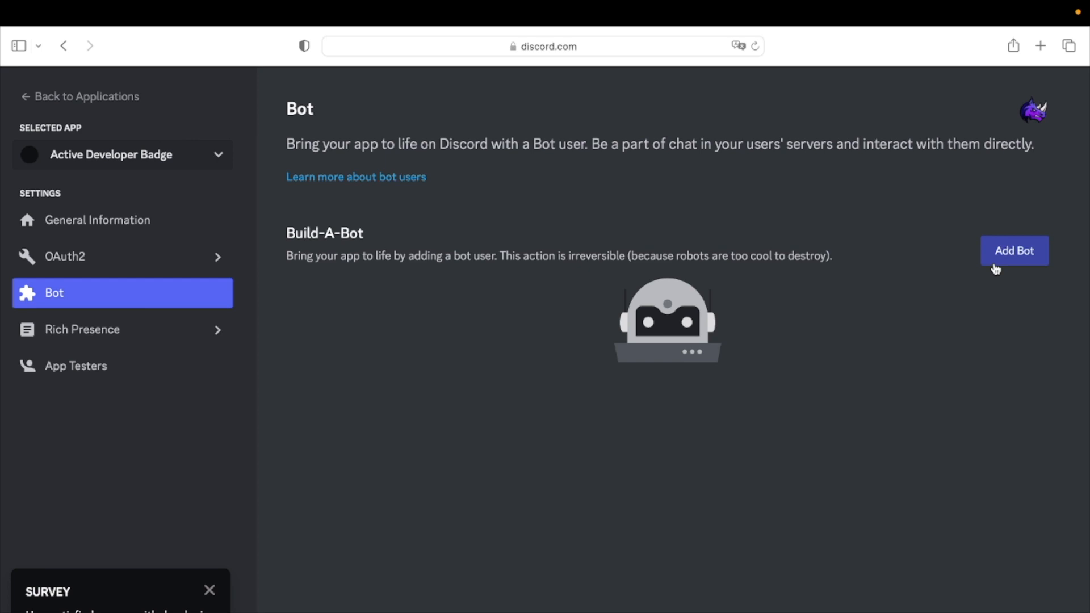
{"action": "left_click", "coordinate": [1014, 251]}
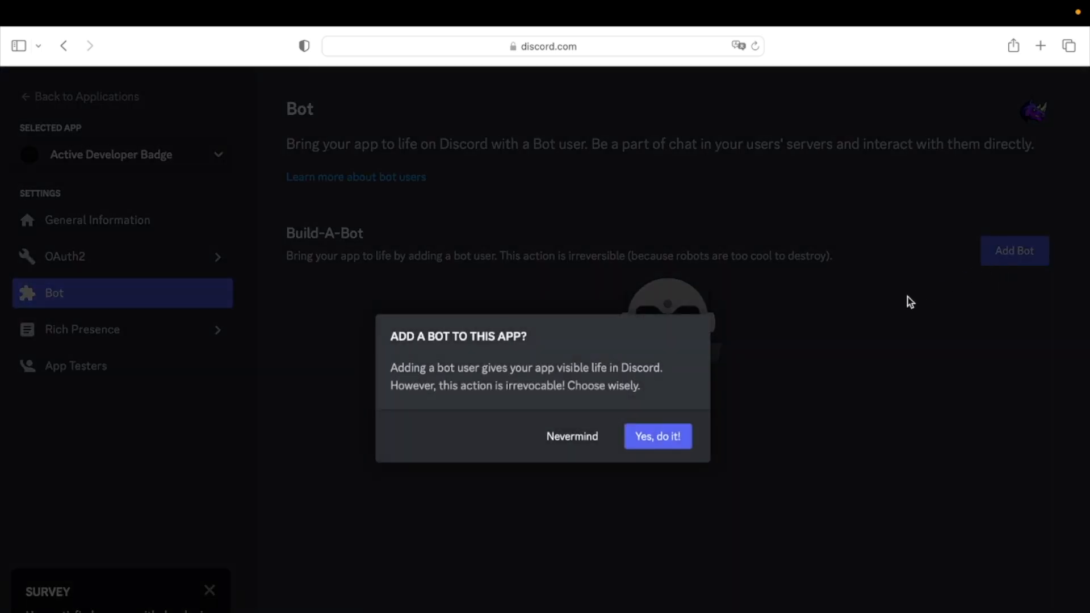
{"action": "mouse_move", "coordinate": [657, 436]}
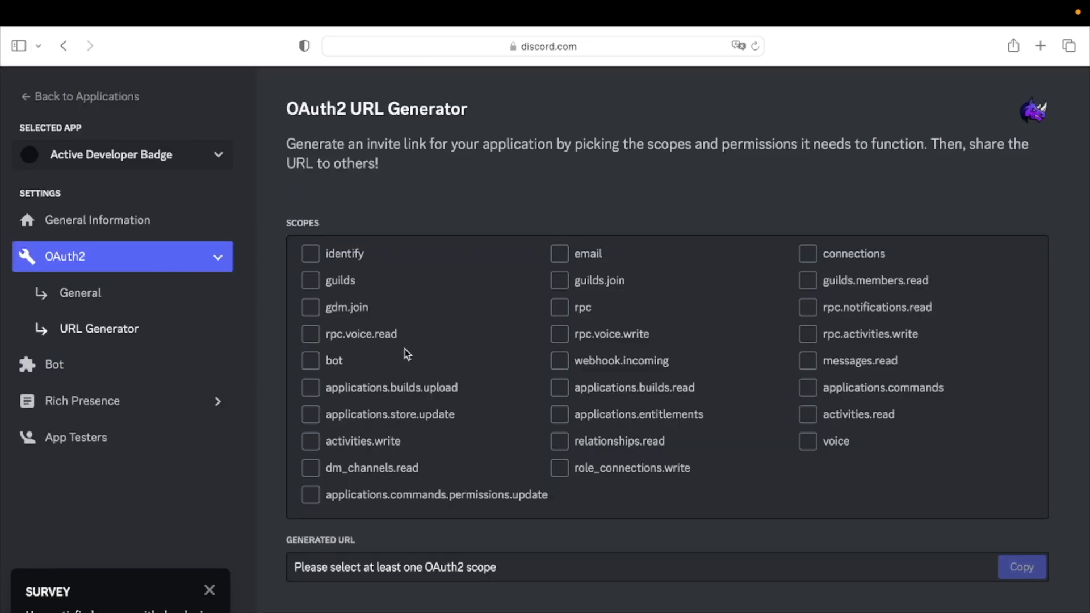
- Generate an OAuth2 invite URL with the 'bot' scope and Administrator permission
{"action": "left_click", "coordinate": [310, 360]}
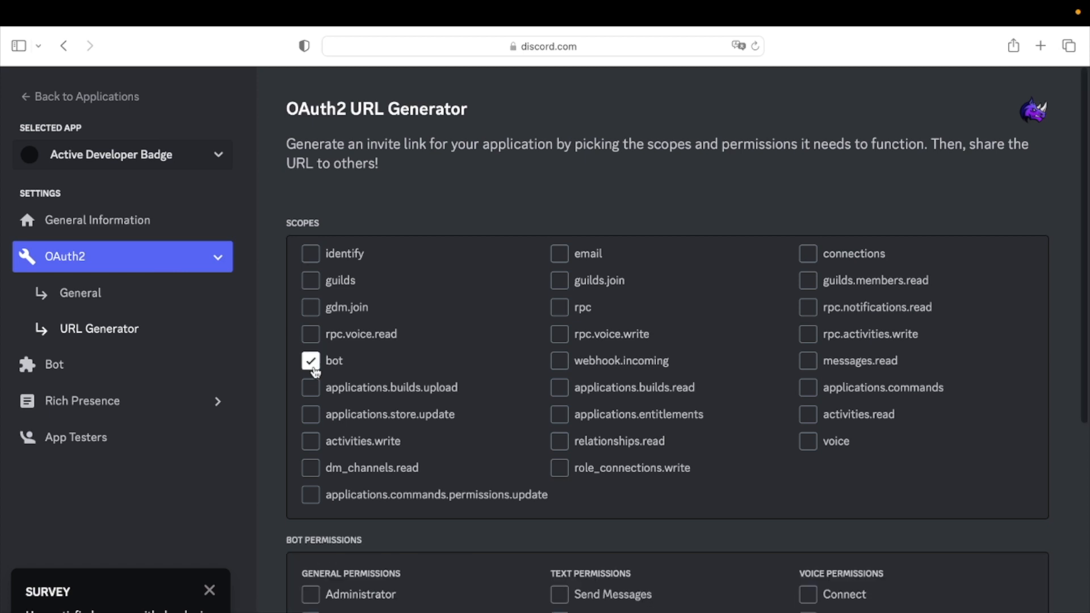
{"action": "scroll", "scroll_direction": "down", "scroll_amount": 3}
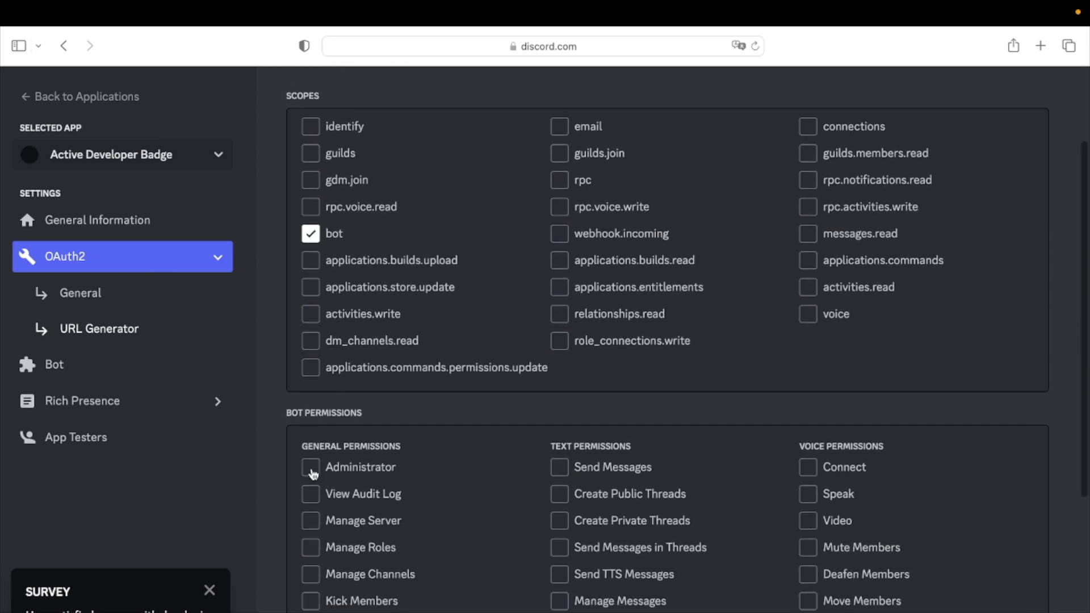
{"action": "left_click", "coordinate": [310, 467]}
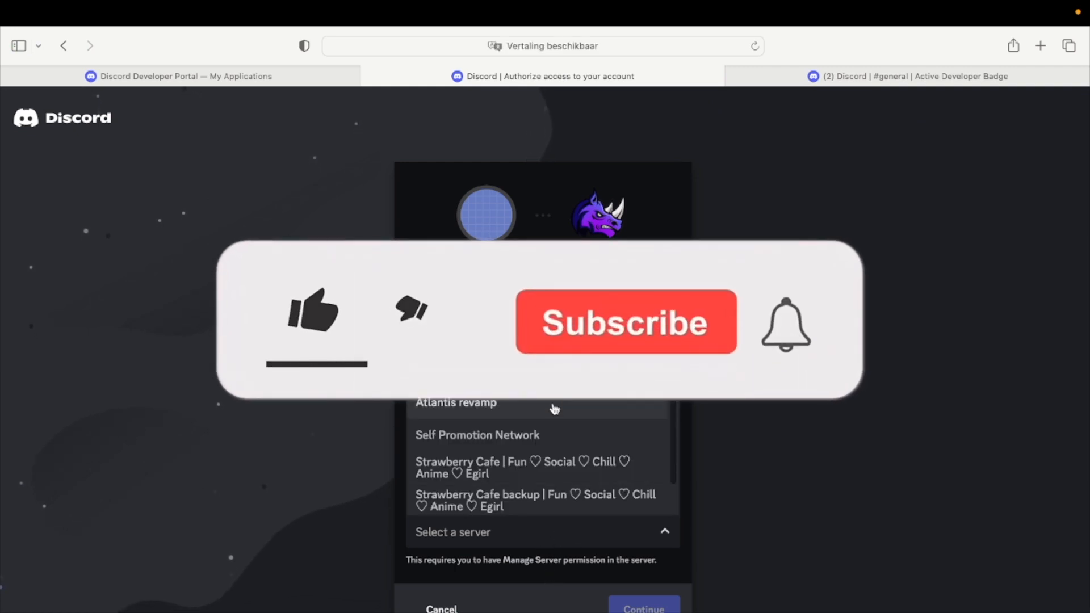
- Pick the target server, authorize the bot, and tick the 'Ik ben een mens' captcha
{"action": "left_click", "coordinate": [542, 532]}
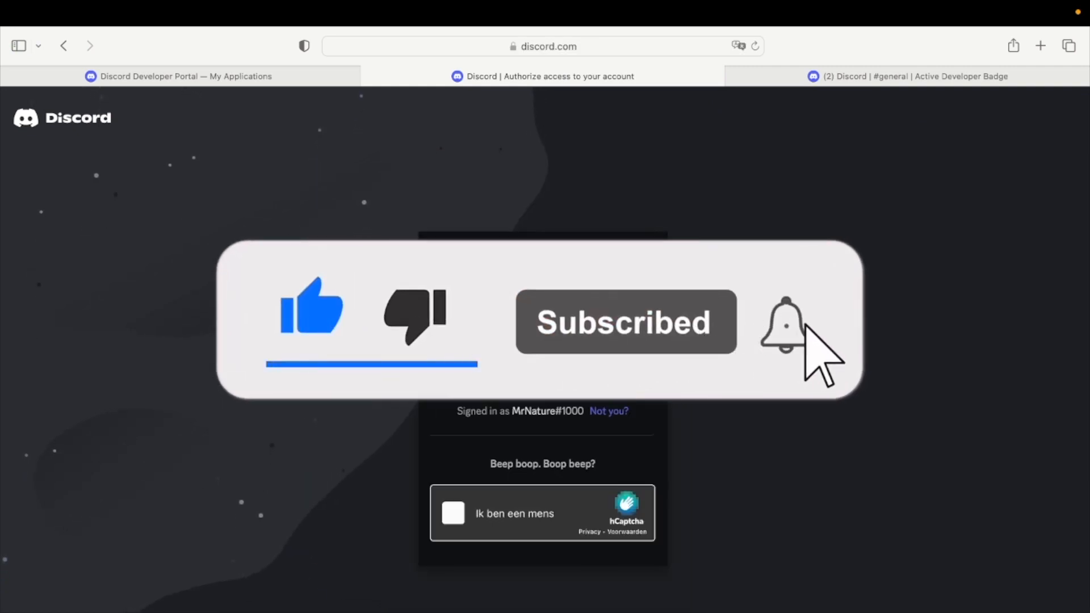
{"action": "left_click", "coordinate": [453, 513]}
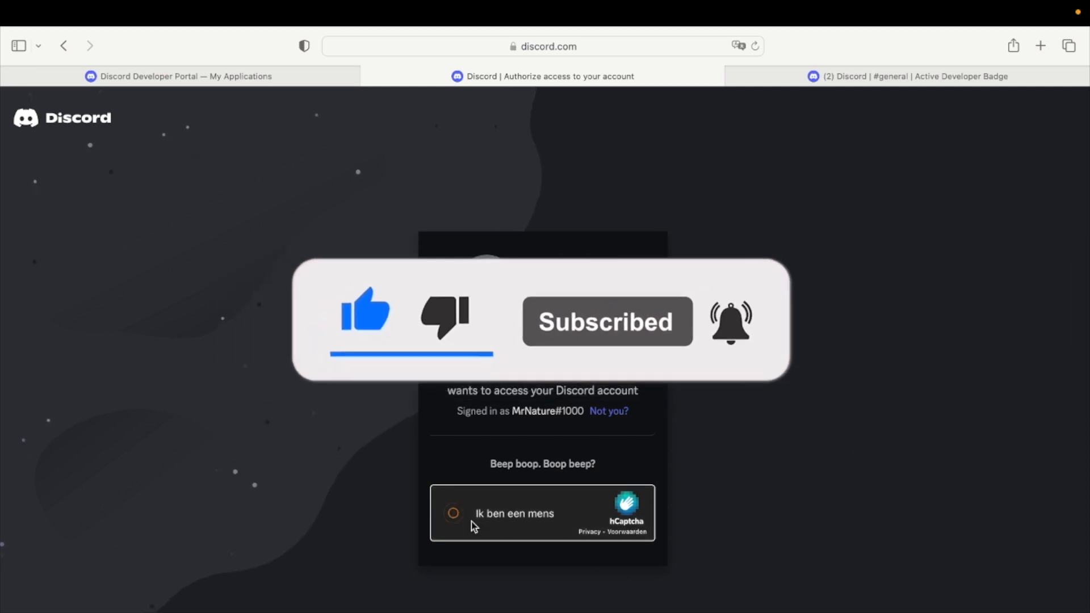
{"action": "left_click", "coordinate": [452, 514]}
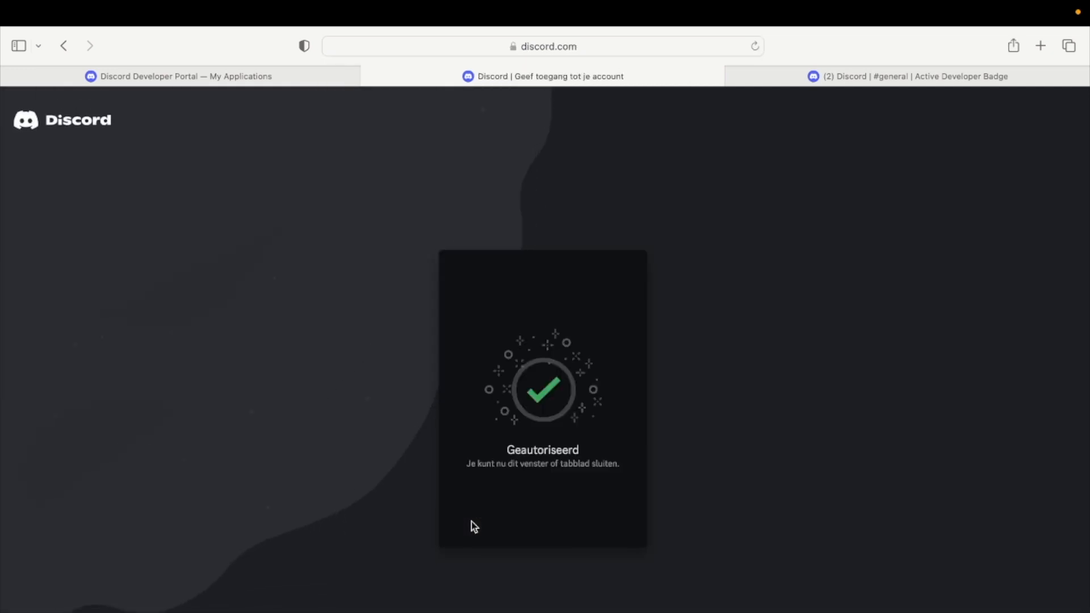
- Go to the BotGhost site and start 'Create a bot' to reach the bot token setup
{"action": "type", "text": "botgost"}
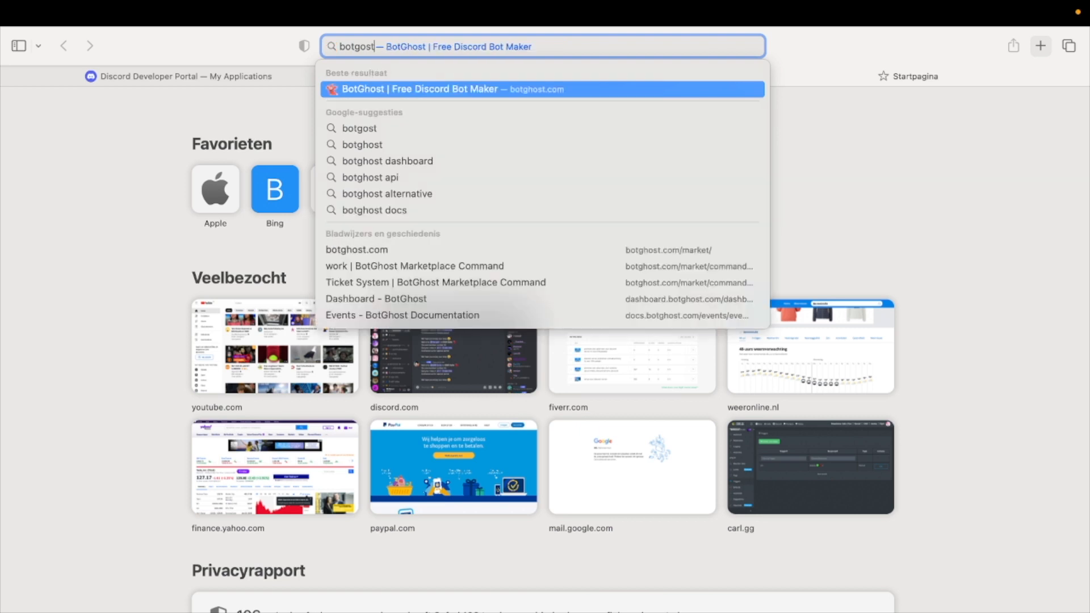
{"action": "key", "text": "backspace"}
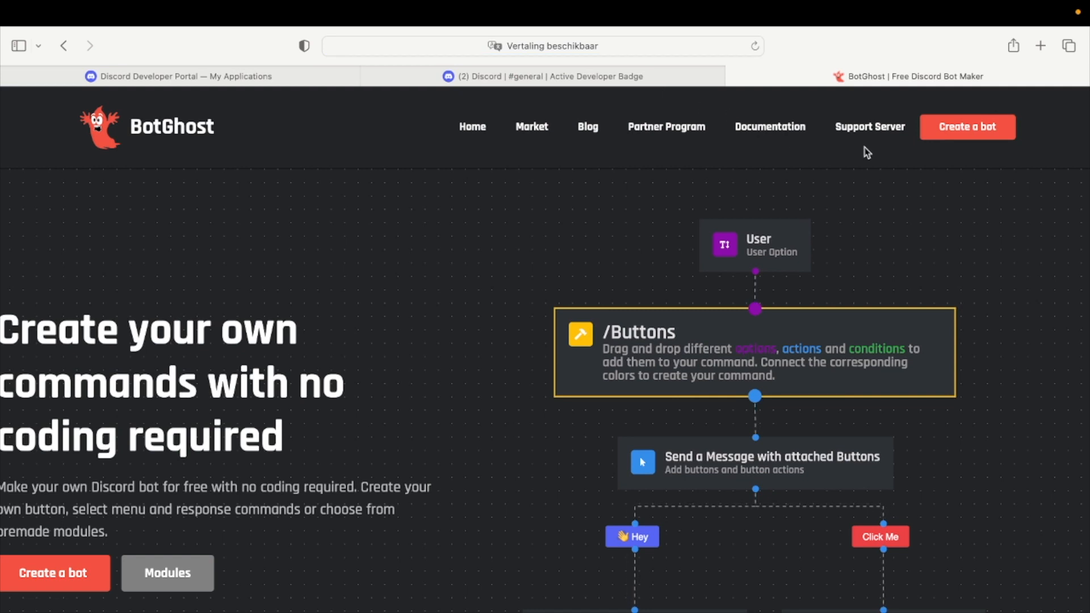
{"action": "left_click", "coordinate": [966, 127]}
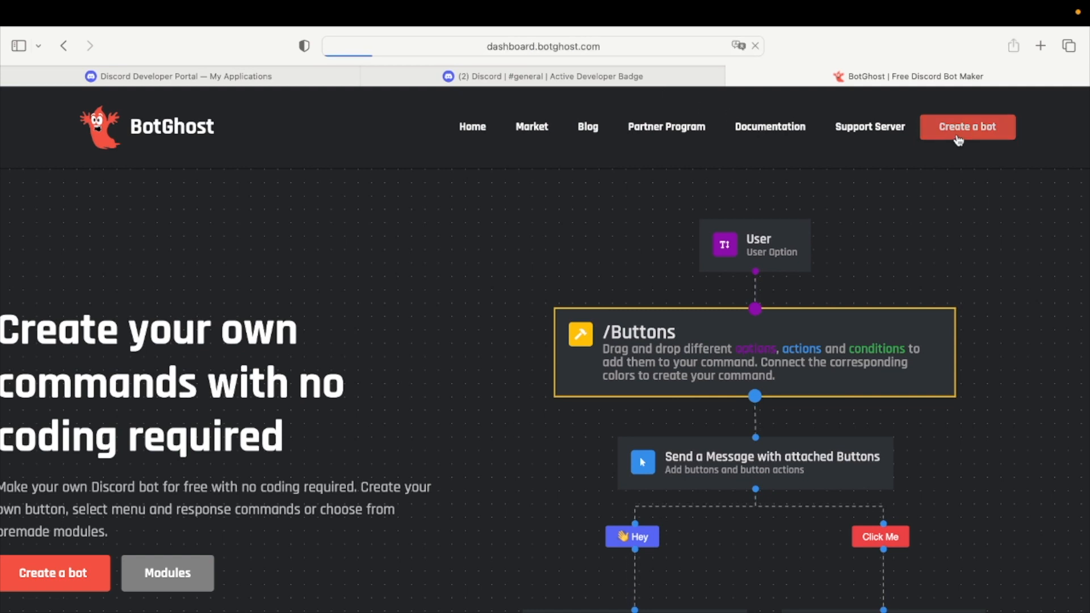
{"action": "left_click", "coordinate": [967, 126]}
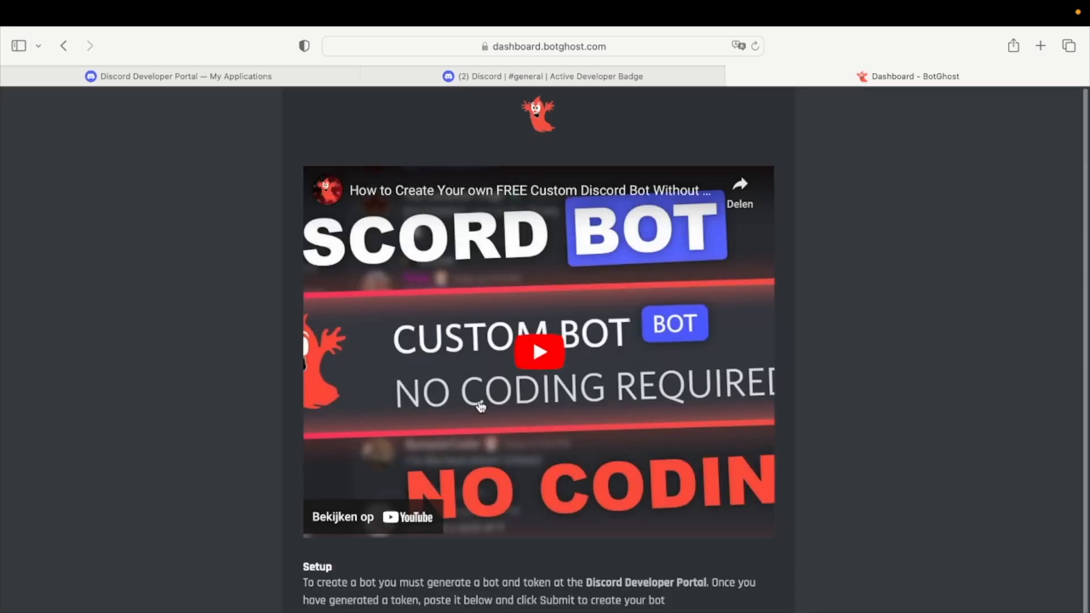
{"action": "scroll", "scroll_direction": "down", "scroll_amount": 3}
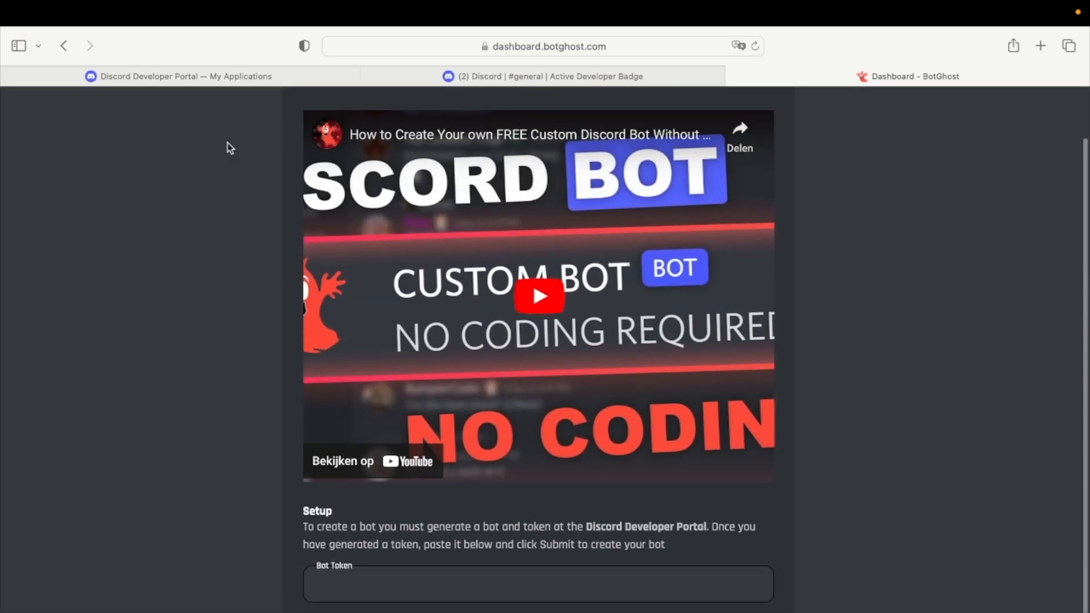
- Copy the new bot token from the Bot page into BotGhost, enabling the Active Developer Badge command
{"action": "left_click", "coordinate": [177, 76]}
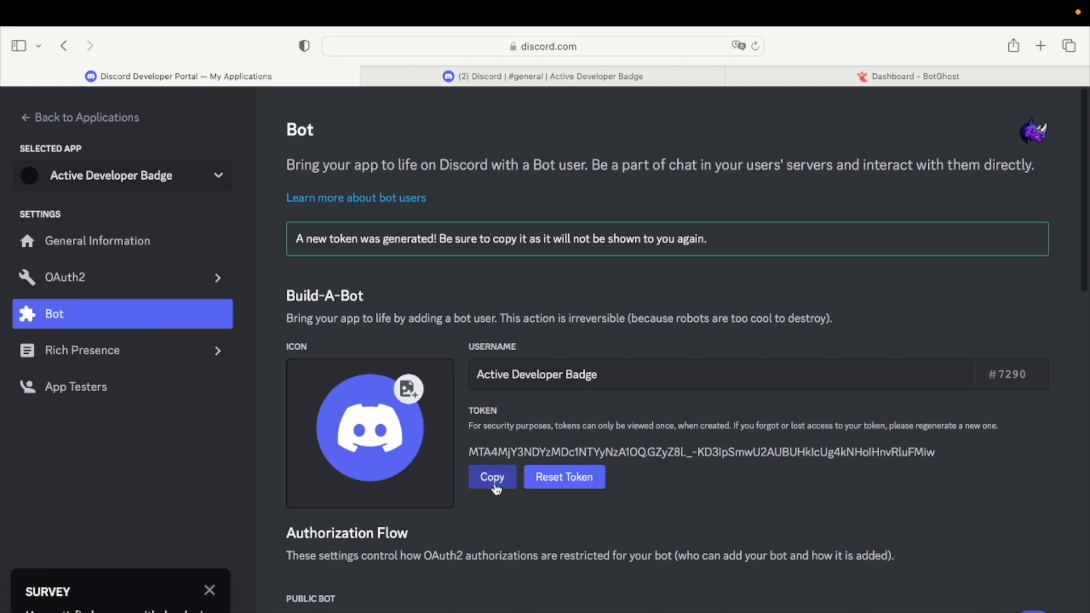
{"action": "left_click", "coordinate": [492, 477]}
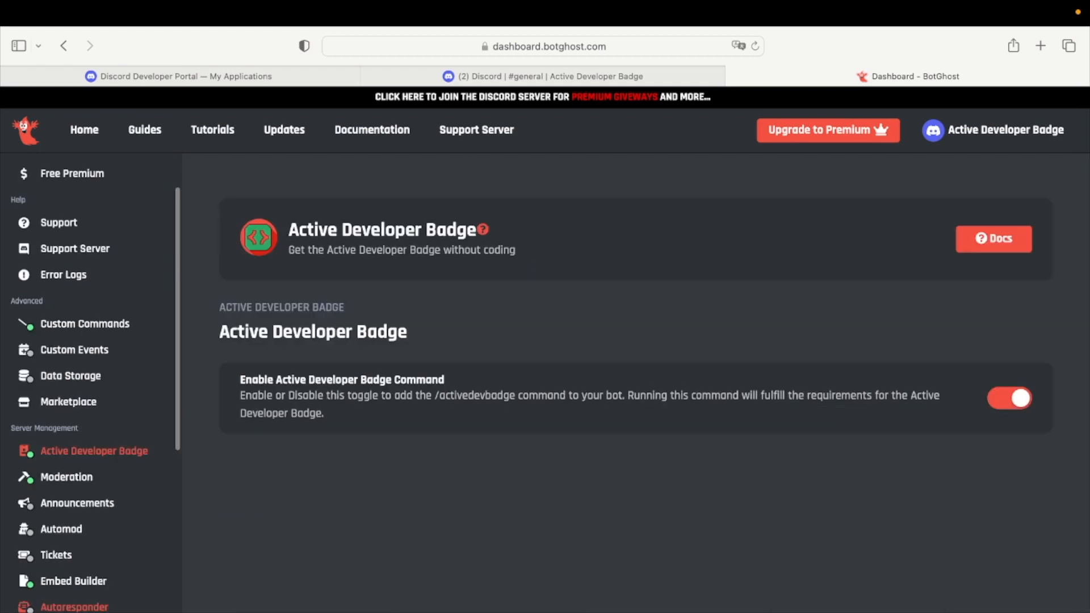
{"action": "left_click", "coordinate": [542, 76]}
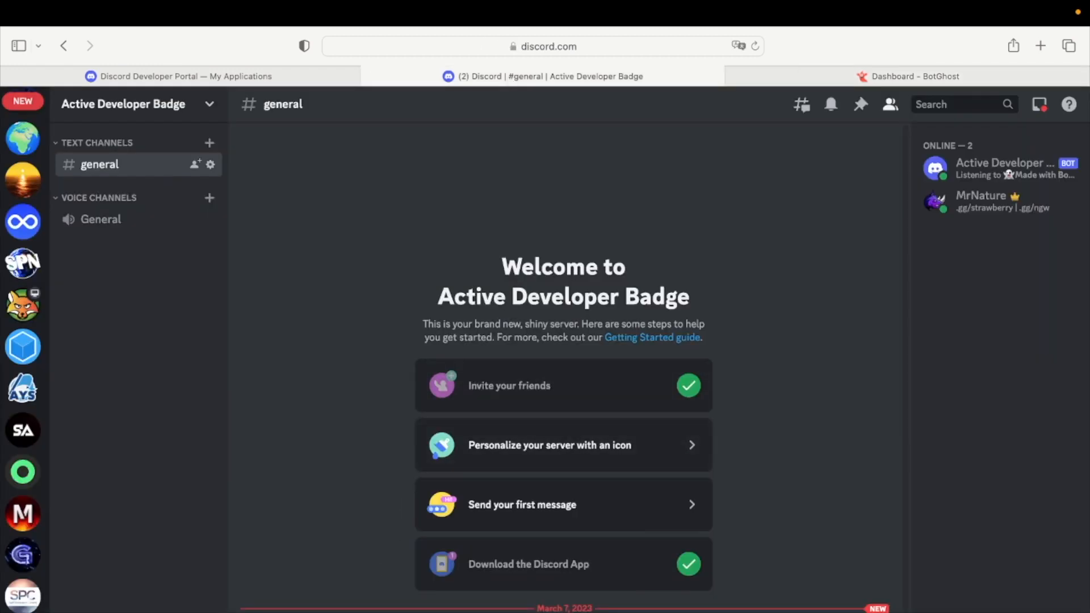
- Run /activedevbadge in #general and follow the bot's discord.com/developers/active-developer link
{"action": "type", "text": "/"}
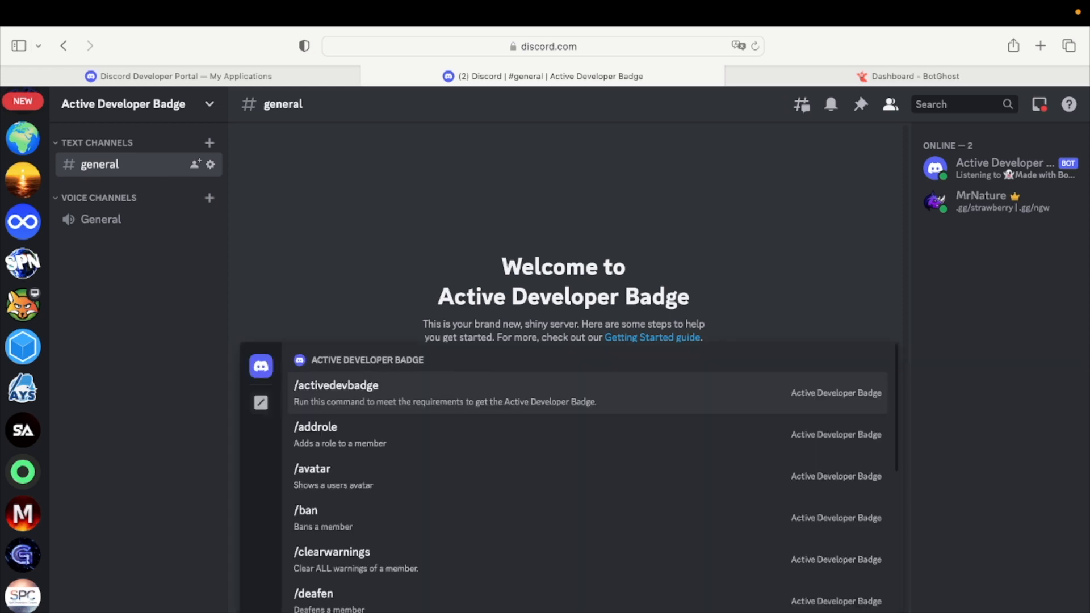
{"action": "mouse_move", "coordinate": [423, 436]}
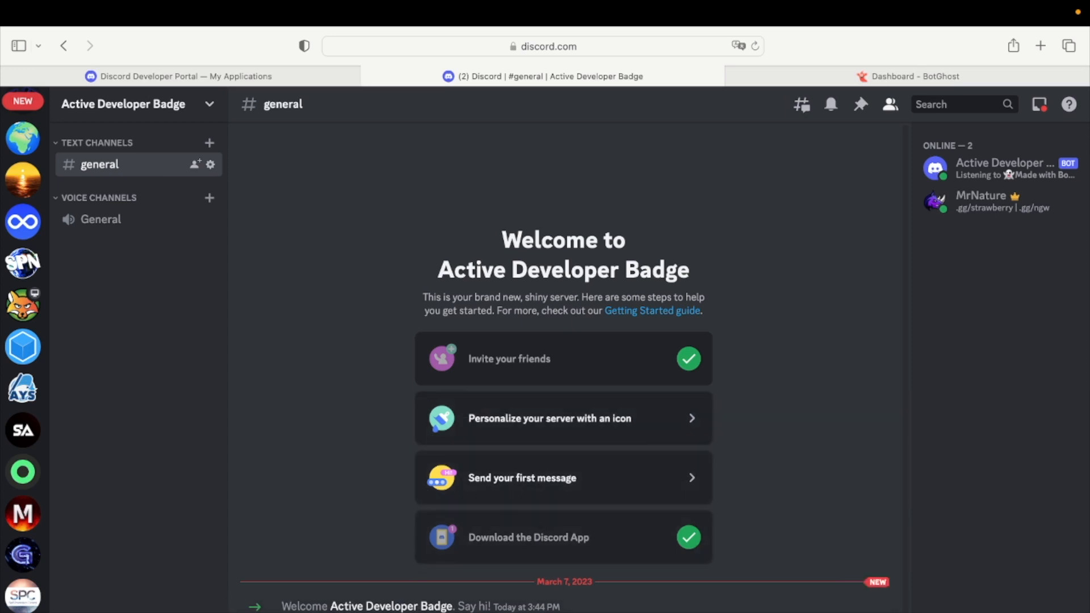
{"action": "scroll", "scroll_direction": "down", "scroll_amount": 3}
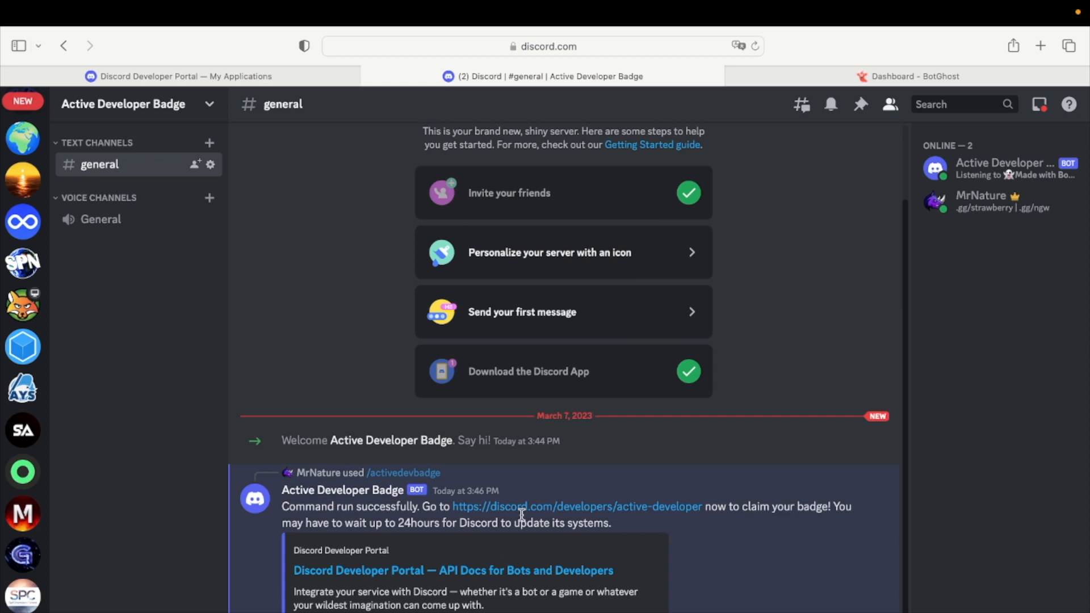
{"action": "left_click", "coordinate": [575, 506]}
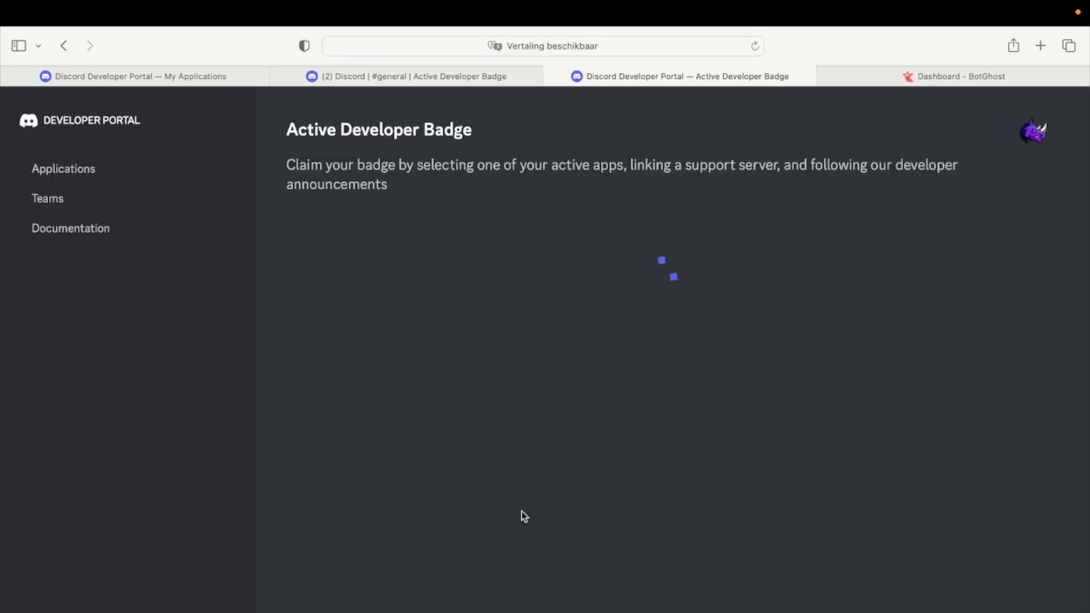